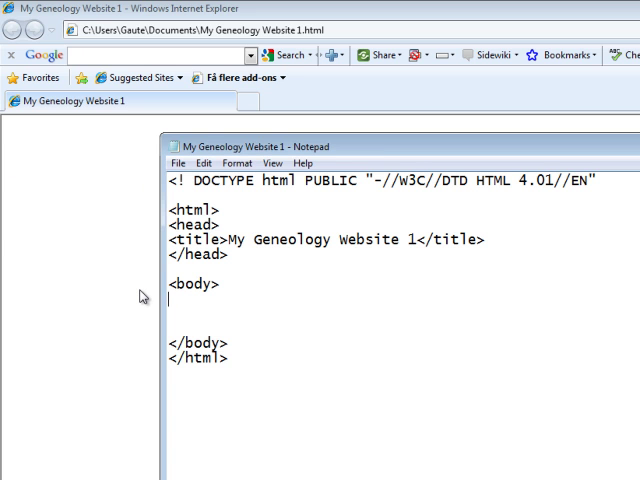
Step: Write <h1>Headline</h1> in the body and start saving the file
type("<h")
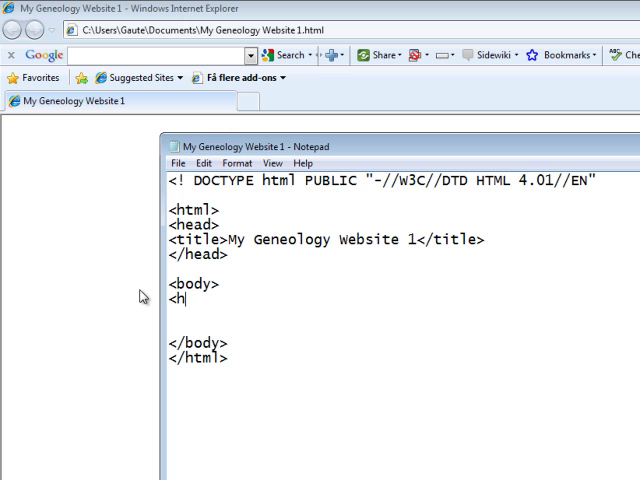
type("1")
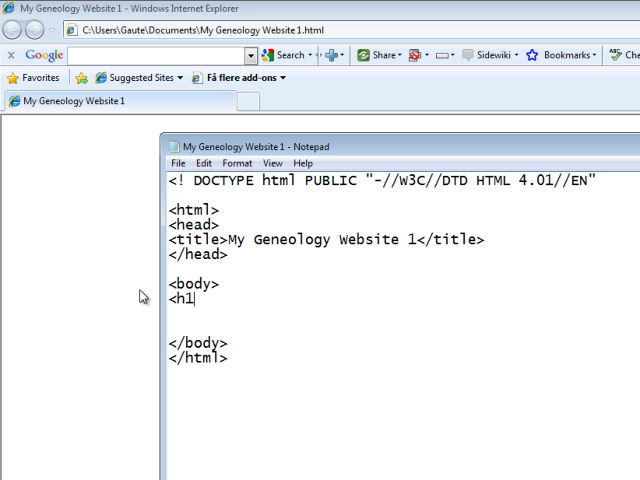
type(">")
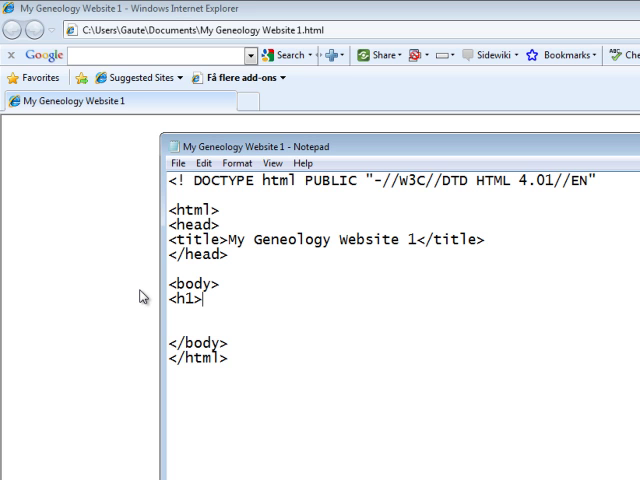
type("Head")
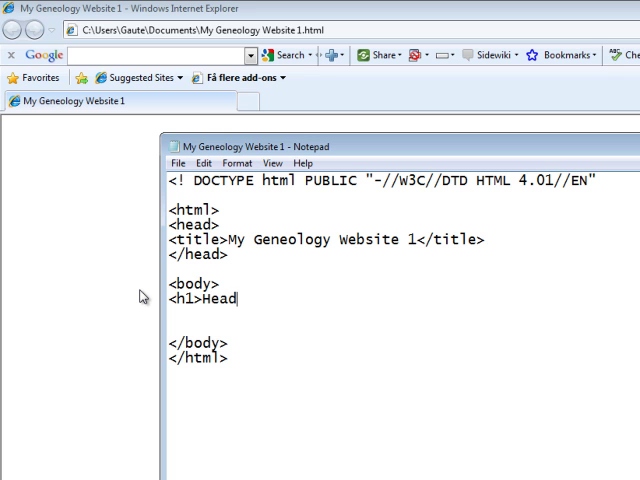
type("line")
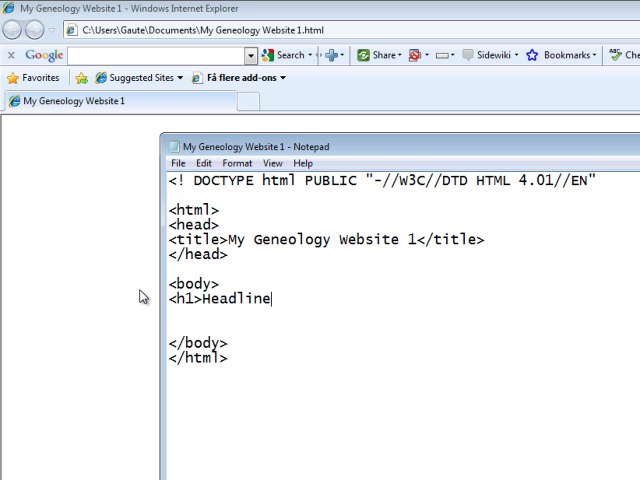
type("</")
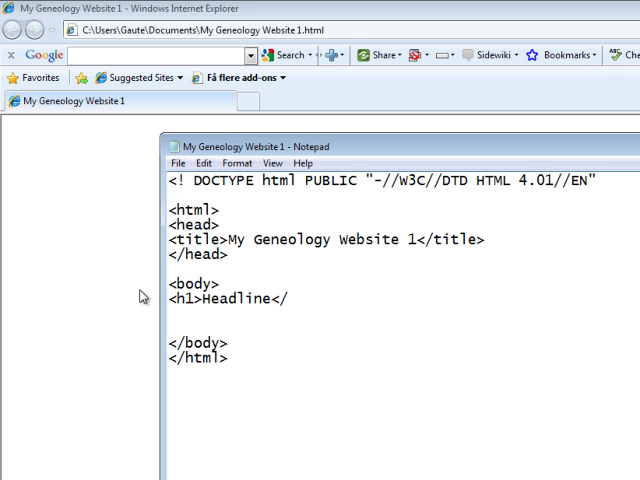
type("h1>")
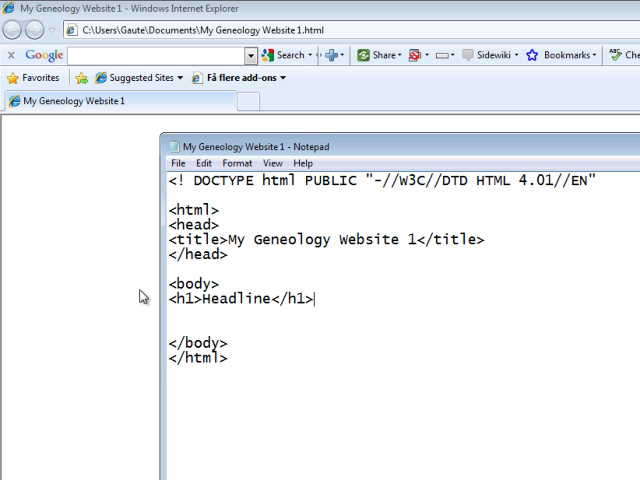
left_click(178, 164)
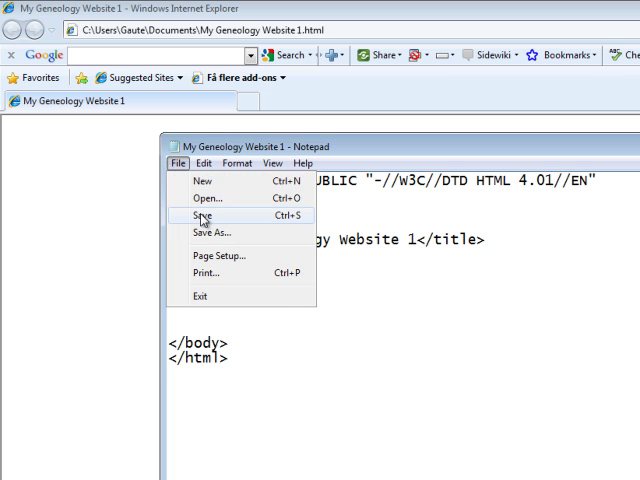
Step: Save the page so Internet Explorer can render the large Headline heading
left_click(200, 214)
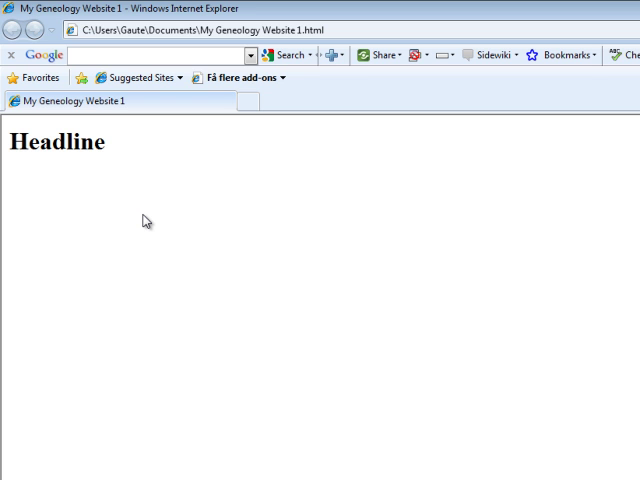
mouse_move(136, 204)
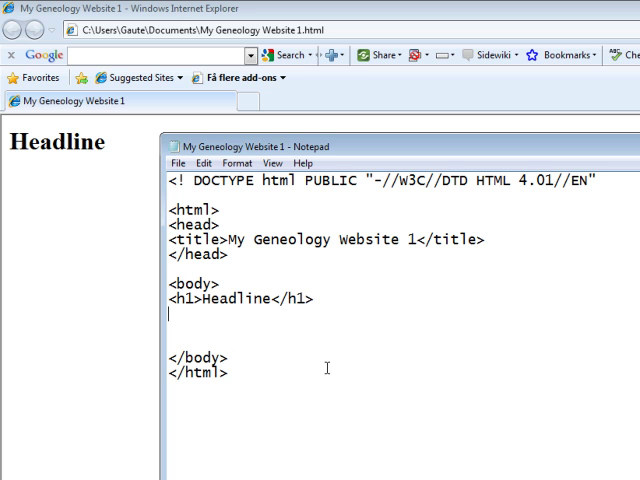
Step: Write <h2>Headline</h2> under the h1 and start saving the file
type("<")
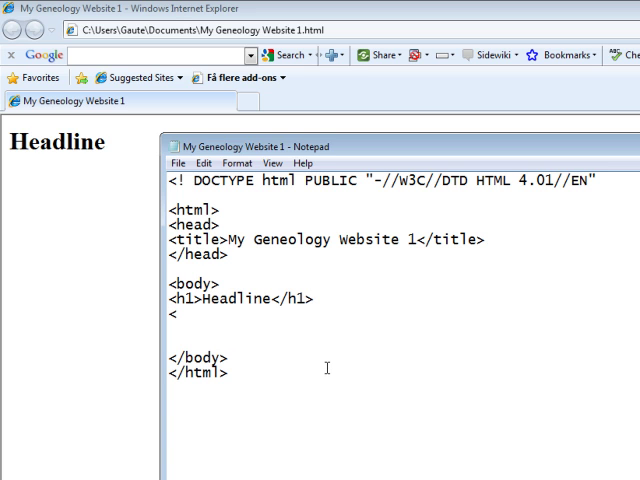
type("h2")
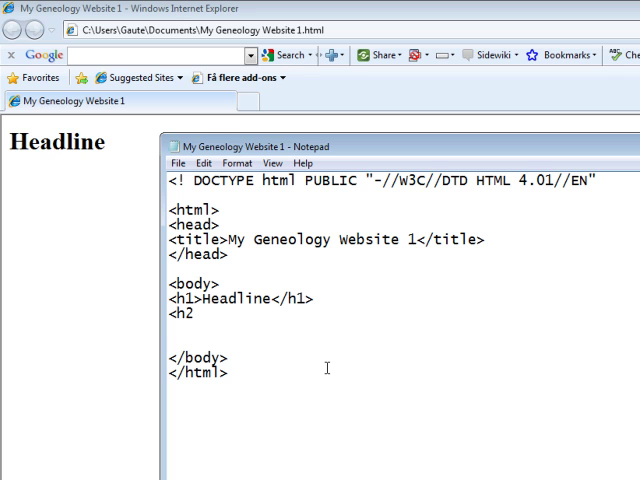
type(">Head")
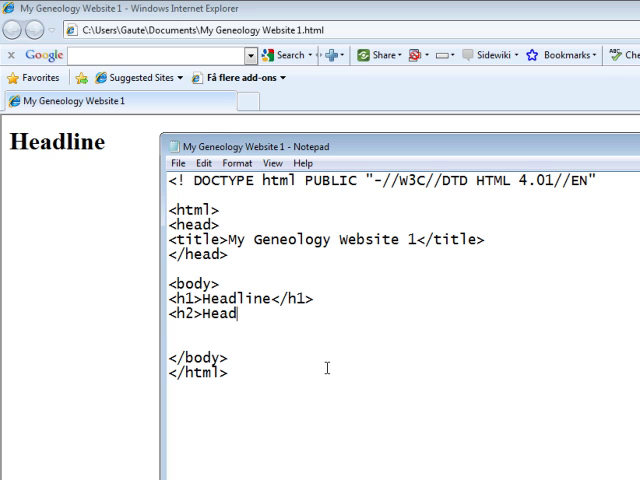
type("line</")
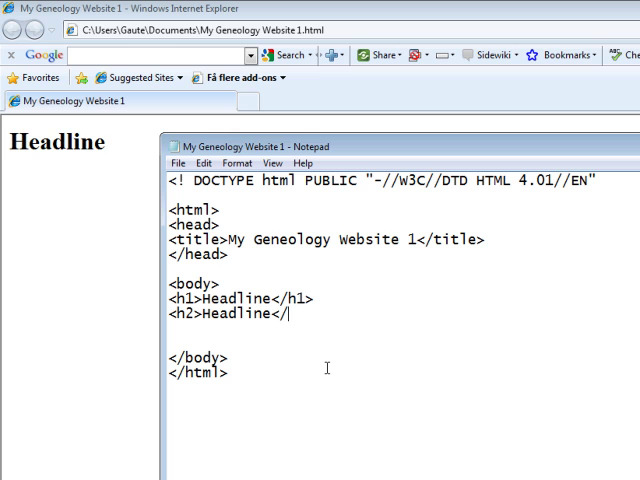
type("h2>")
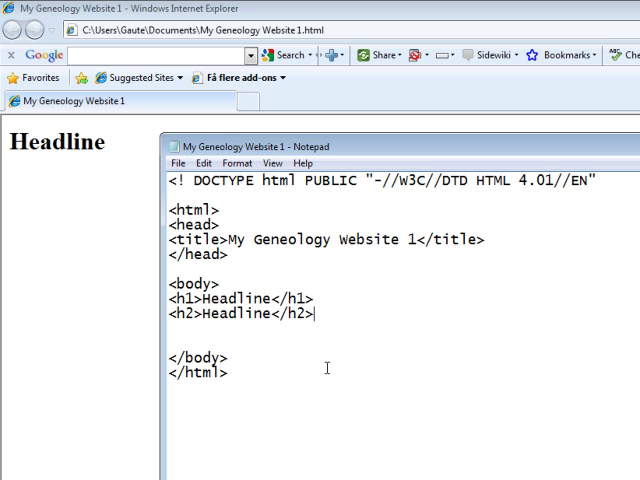
left_click(178, 164)
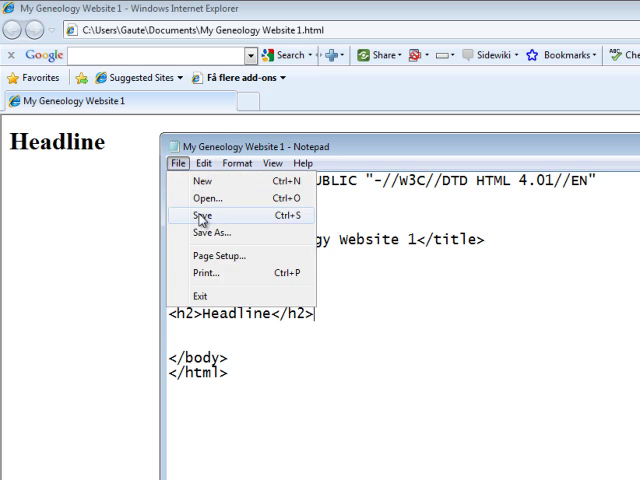
Step: Save the page so the browser shows the smaller second Headline
left_click(202, 214)
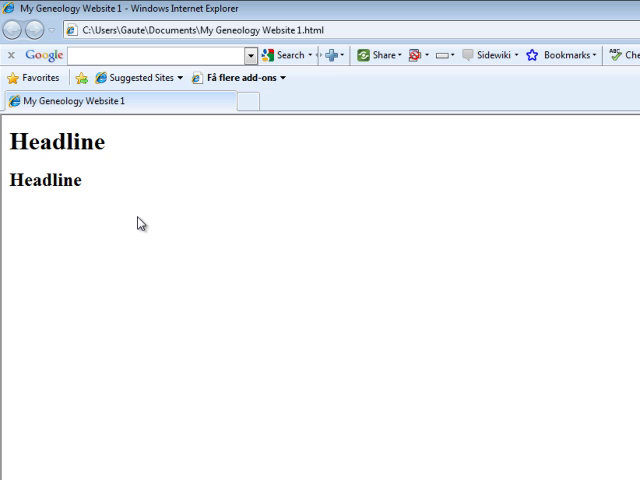
mouse_move(116, 220)
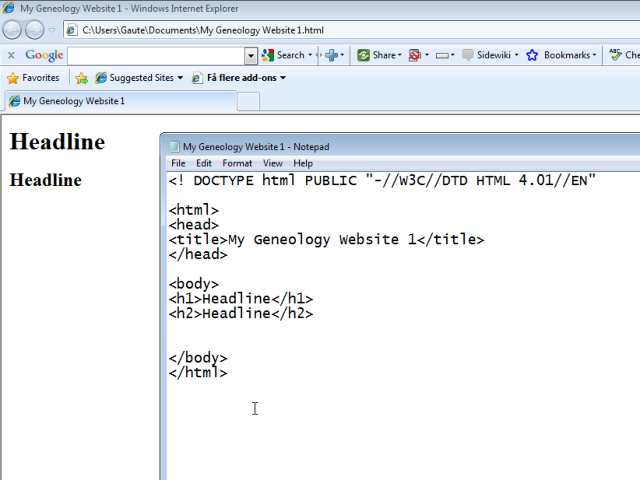
Step: Write <h3>Headline</h3> as the first of the level three to six headings
type("<h3>Headline</h3>")
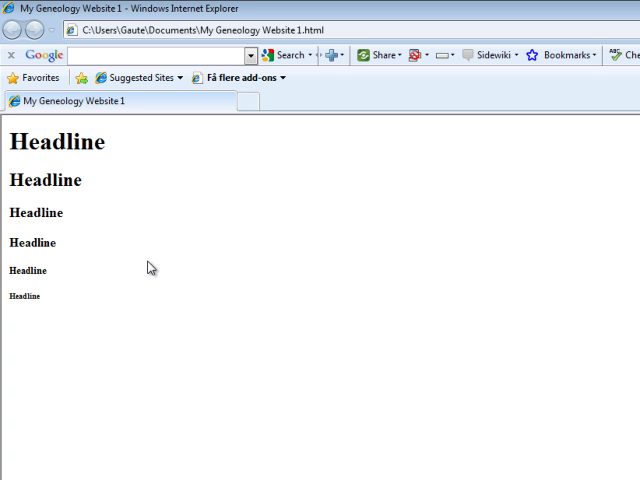
mouse_move(112, 148)
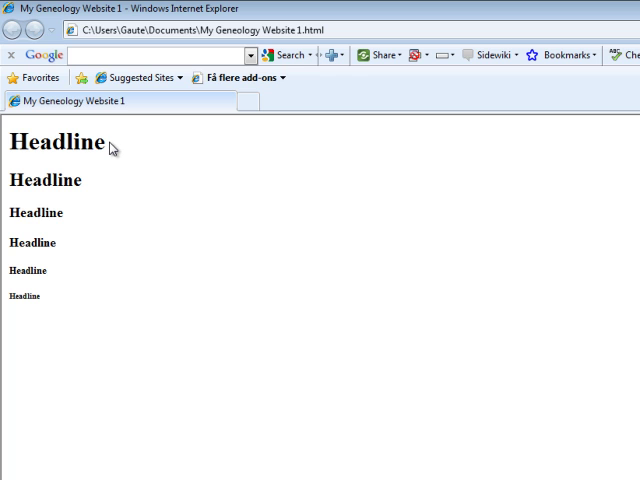
mouse_move(60, 306)
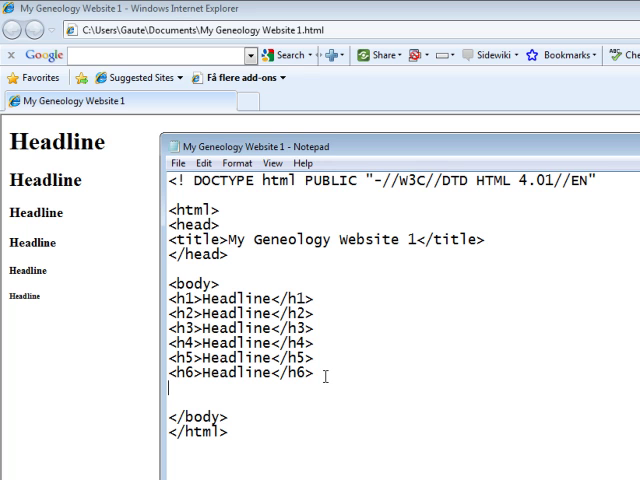
Step: Write an untagged lowercase 'headline' line after the h6 and save the file
type("headline")
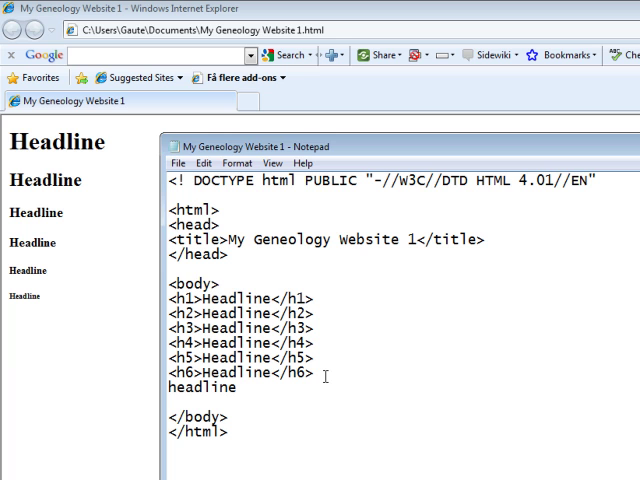
left_click(176, 164)
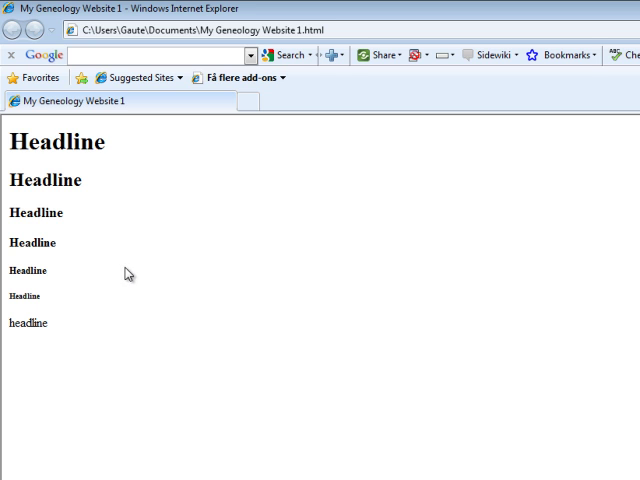
mouse_move(58, 330)
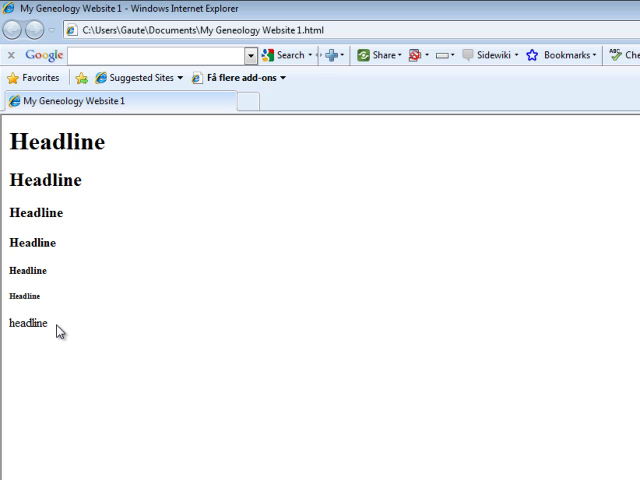
mouse_move(76, 212)
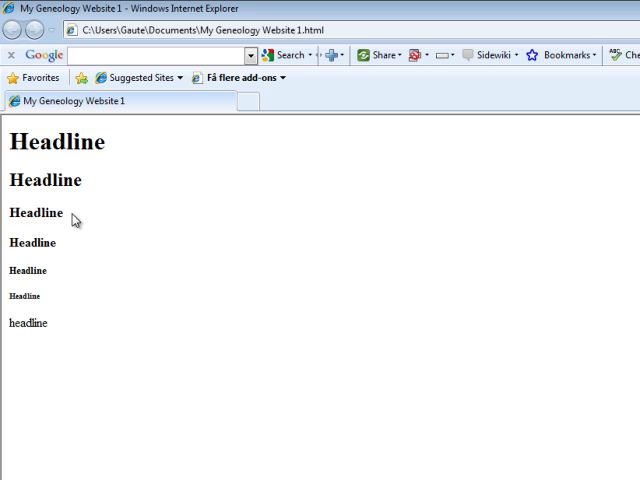
mouse_move(64, 250)
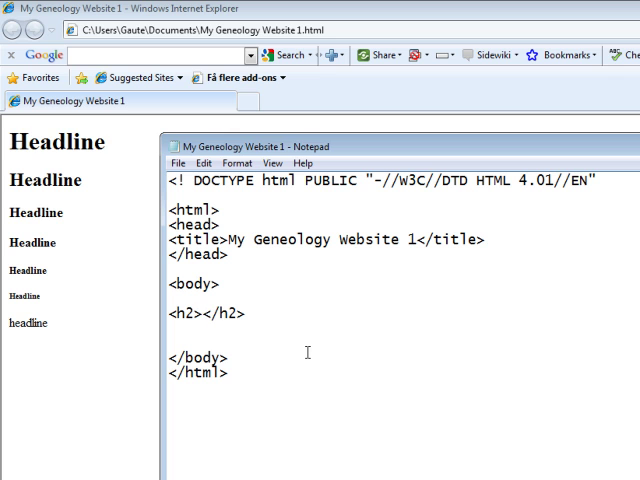
Step: Write 'Geneology' between the h2 tags as the page title
type("Geneology")
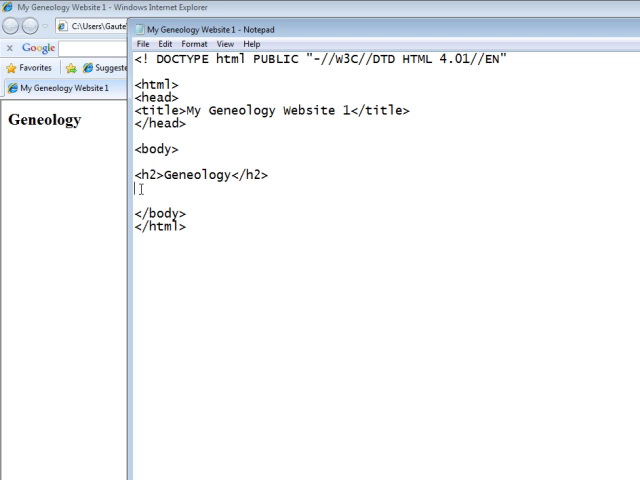
Step: Paste the copied genealogy paragraphs and record-type list under the Geneology heading
right_click(140, 190)
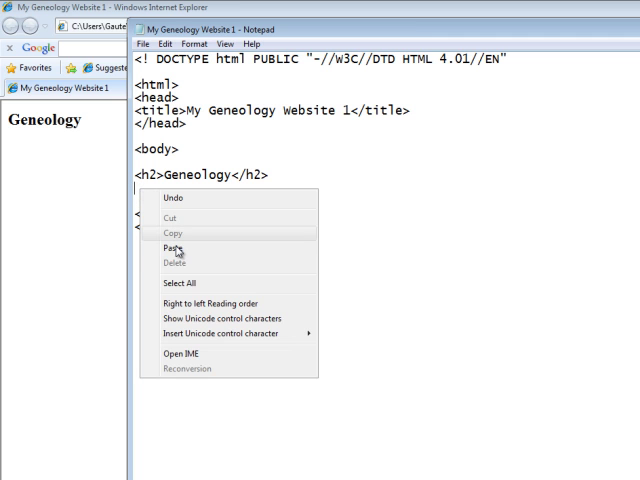
left_click(170, 246)
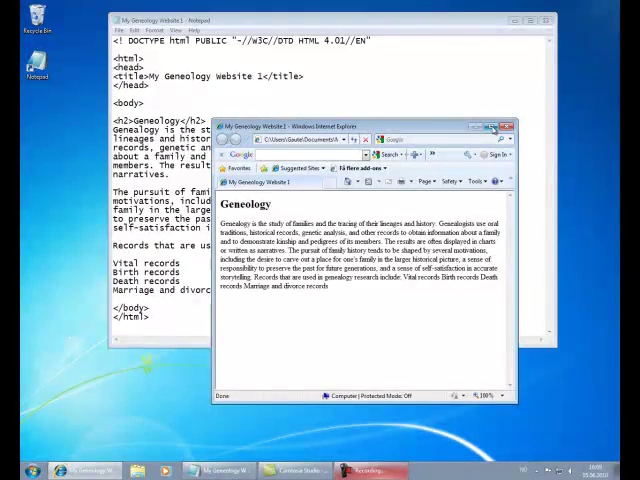
Step: Maximize Internet Explorer to read the pasted text running together as one block
left_click(502, 126)
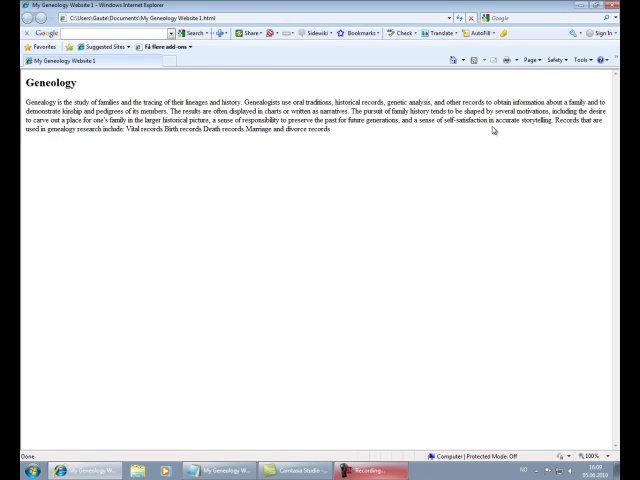
mouse_move(500, 136)
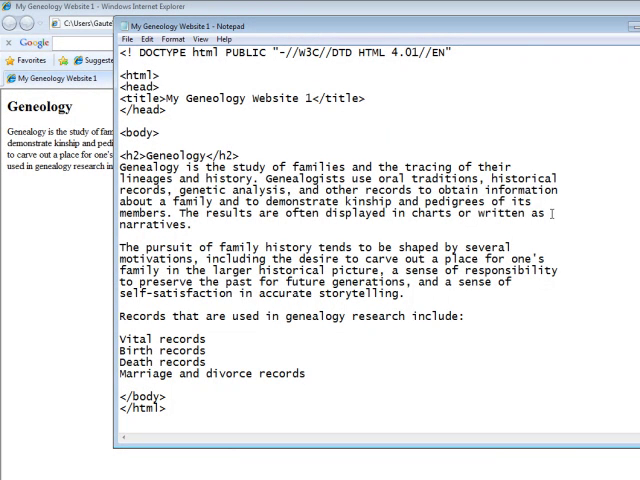
mouse_move(556, 228)
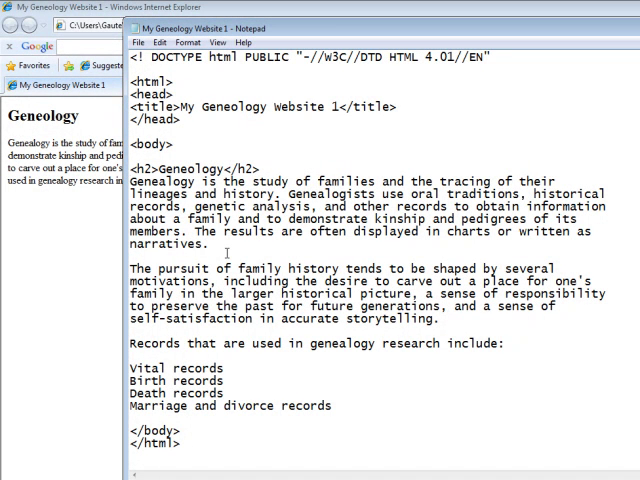
Step: Enclose both genealogy paragraphs in <p>...</p> tags and switch to the browser preview
type("<p>")
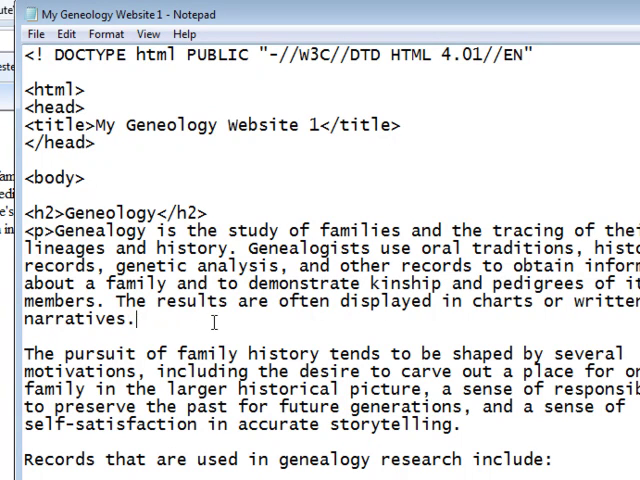
type("<p>")
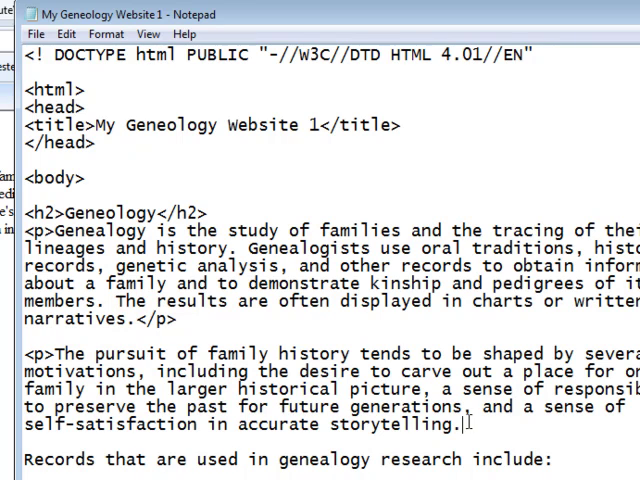
type("</")
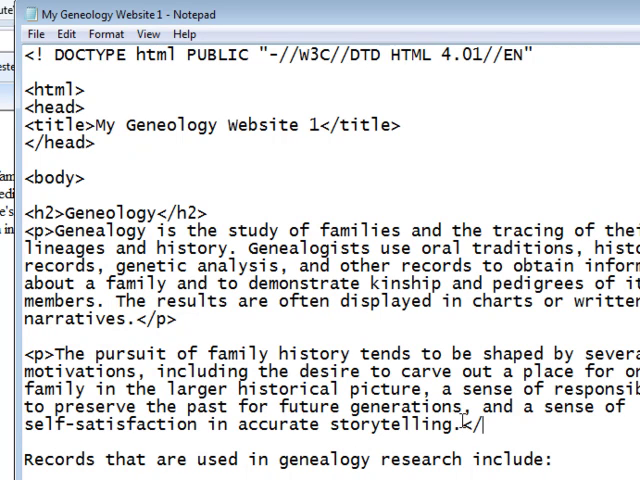
type("p>")
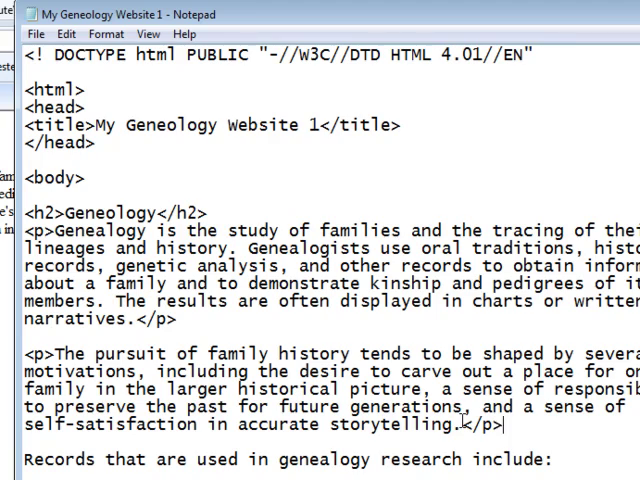
left_click(44, 32)
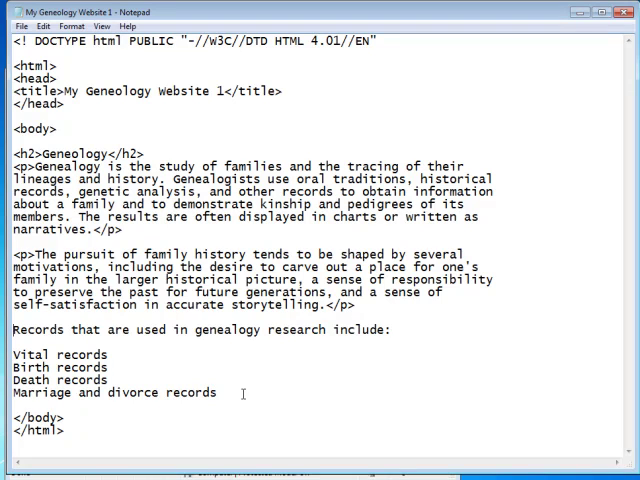
Step: Wrap 'Records that are used in genealogy research include:' in <h3></h3> tags and preview it in the browser
type("<h3>")
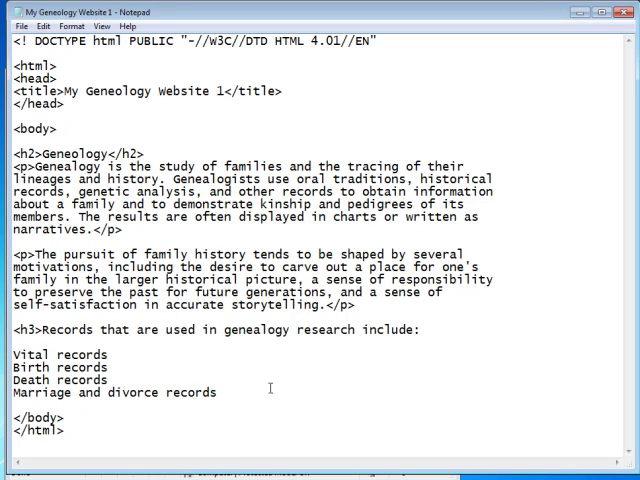
mouse_move(436, 334)
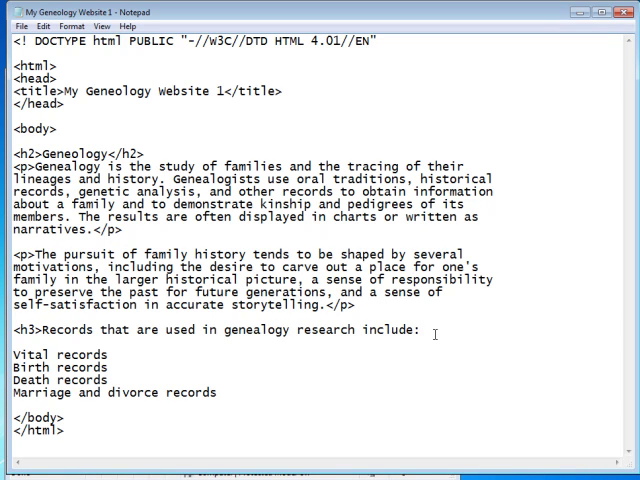
type("</h3>")
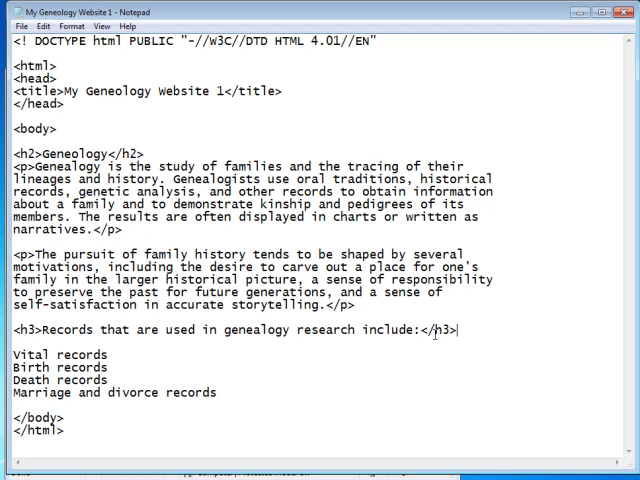
left_click(14, 24)
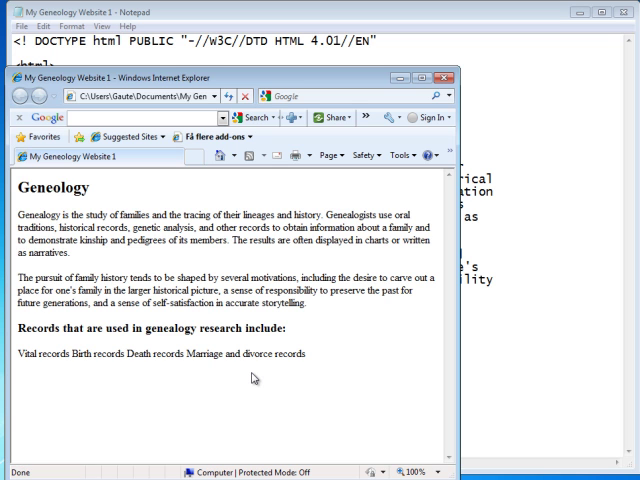
mouse_move(52, 360)
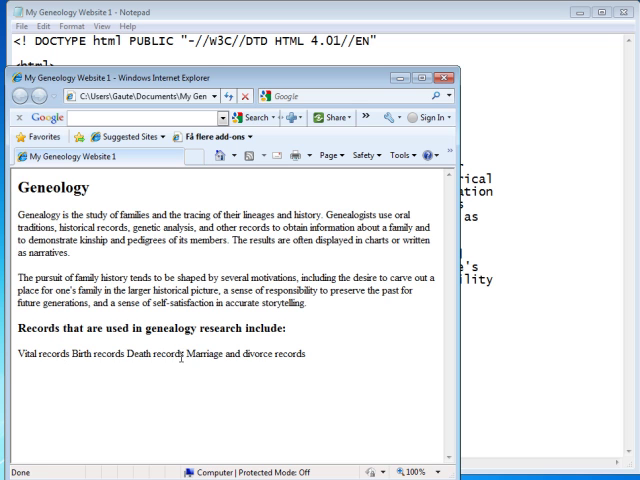
mouse_move(308, 360)
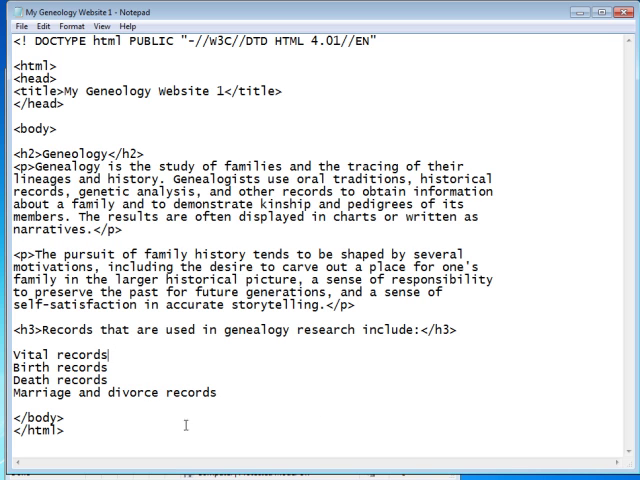
Step: End the Vital, Birth, Death and Marriage and divorce records lines each with a <br> tag
type("<br>")
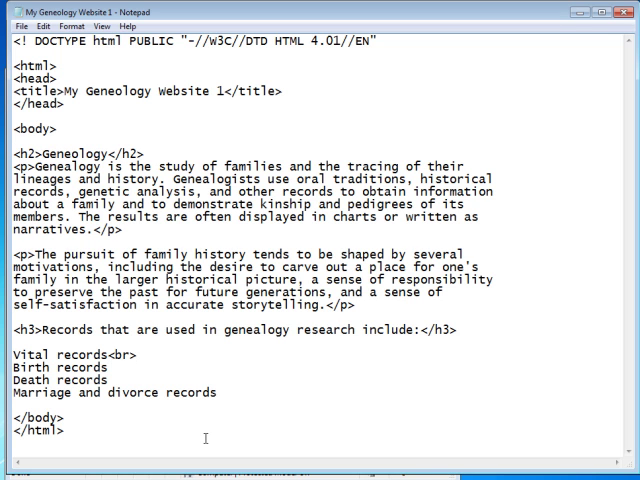
type("<br>")
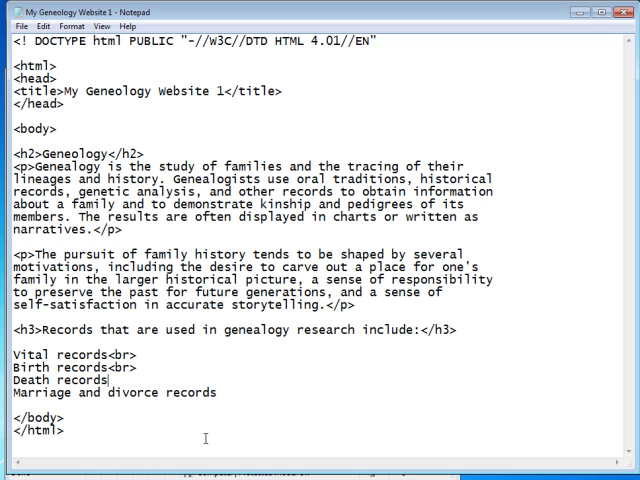
type("<br>")
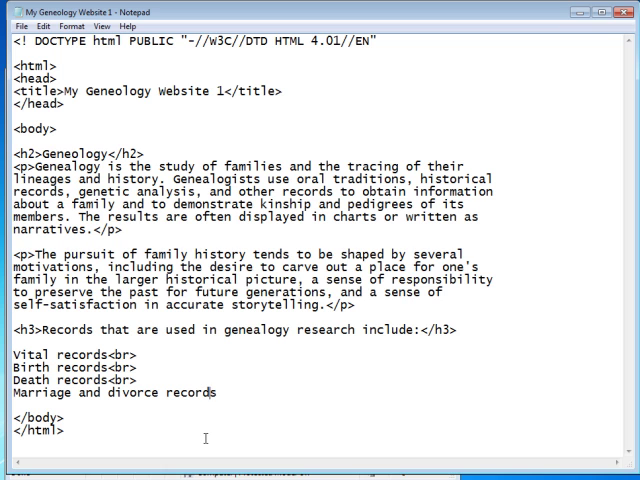
type("<br")
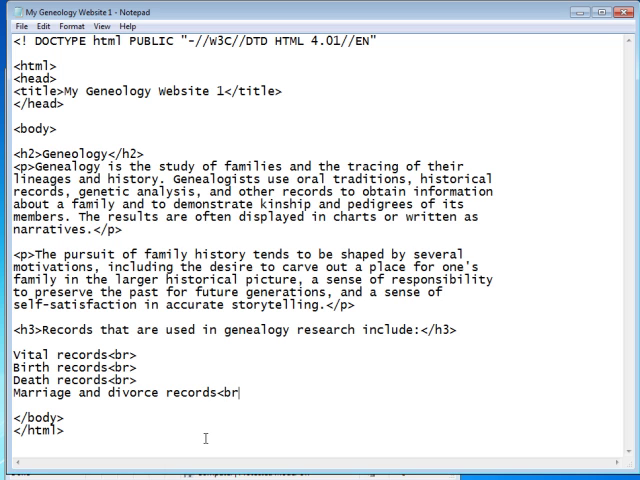